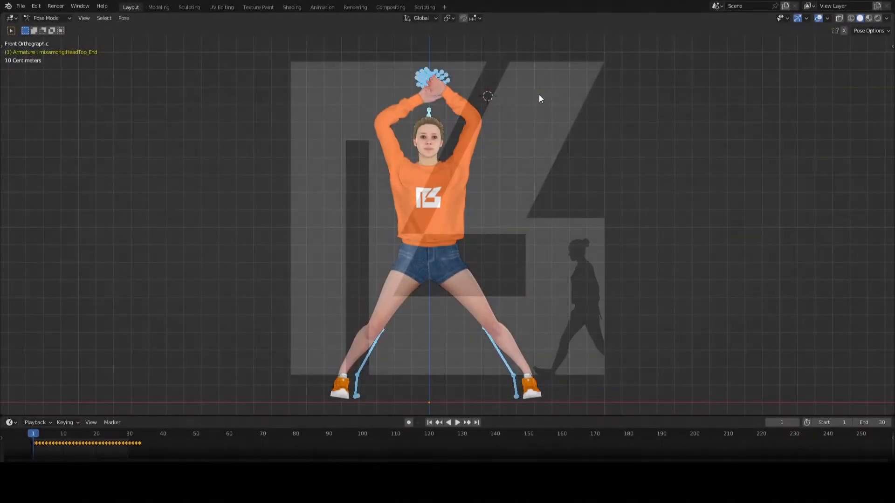
# Split the 3D viewport into two side-by-side views of the character.
pyautogui.click(457, 422)
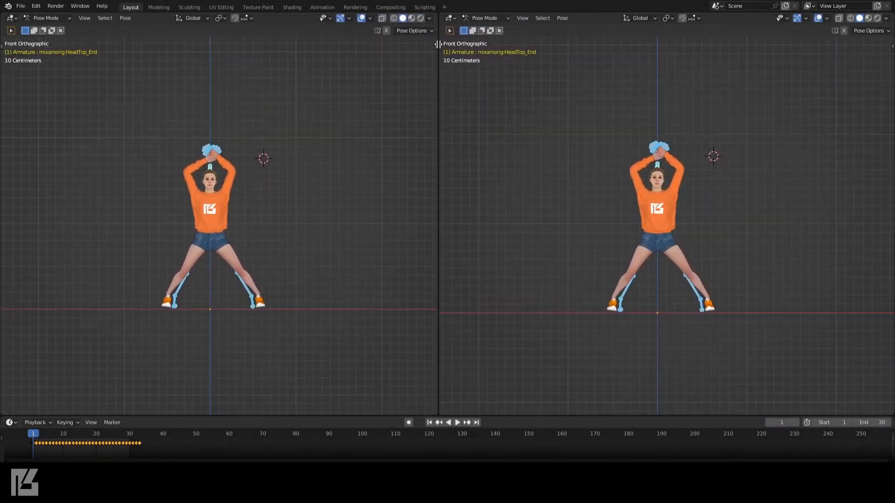
pyautogui.click(450, 17)
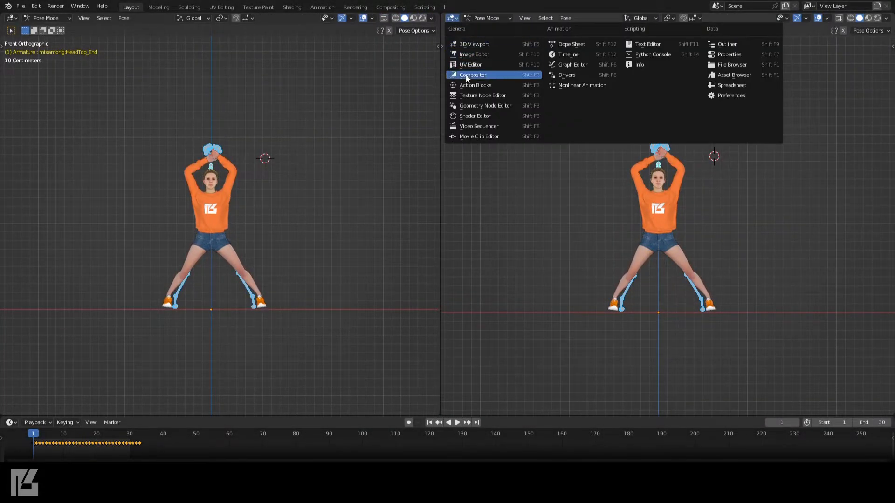
# Make the right view an Action Blocks editor with a new node tree, and switch the bottom timeline to Dope Sheet.
pyautogui.click(473, 75)
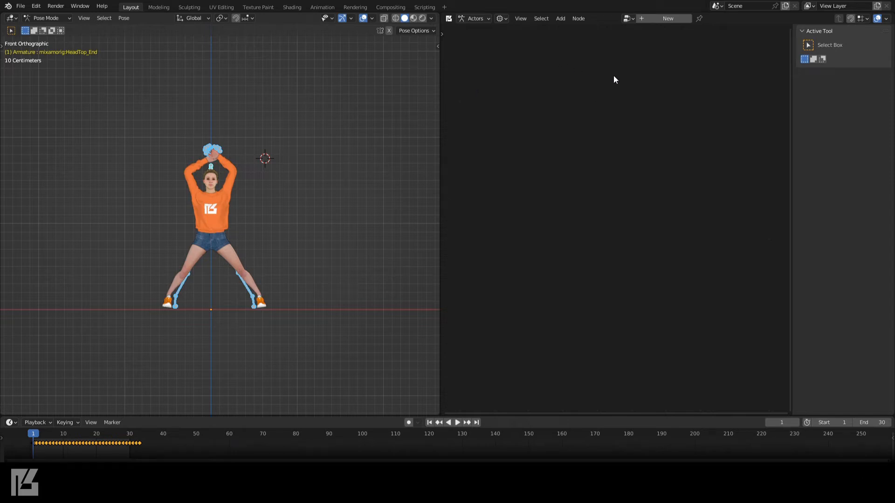
pyautogui.click(666, 19)
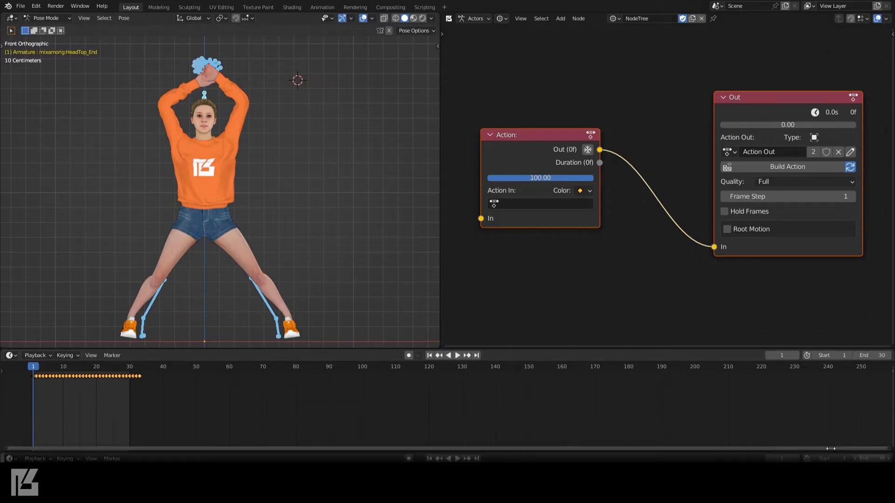
pyautogui.click(10, 350)
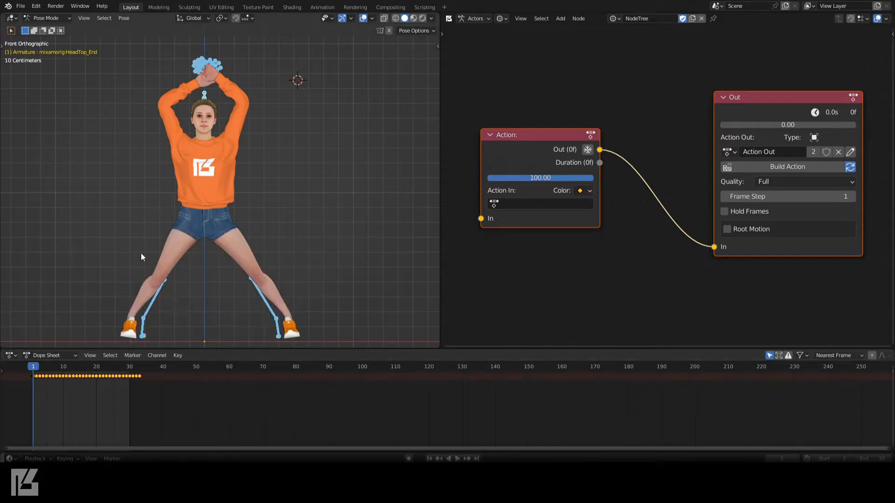
# Switch the Dope Sheet to Action Editor mode and assign the Armature as the node tree's actor.
pyautogui.click(48, 355)
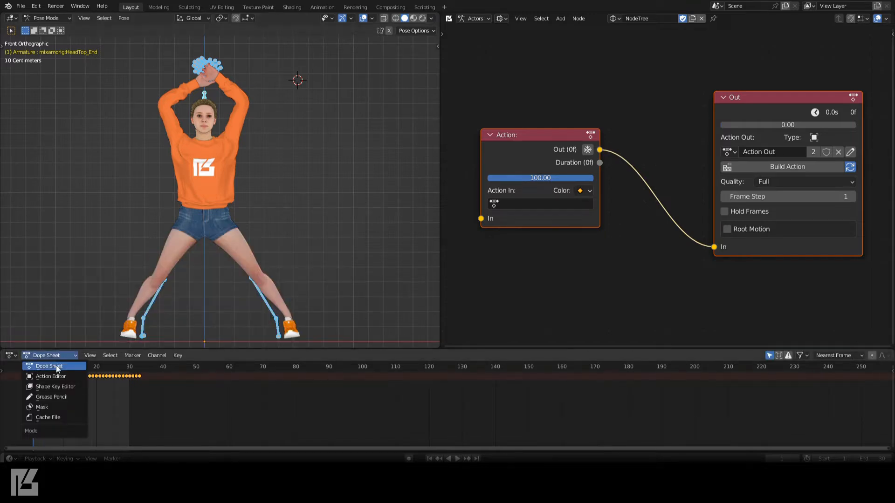
pyautogui.click(51, 376)
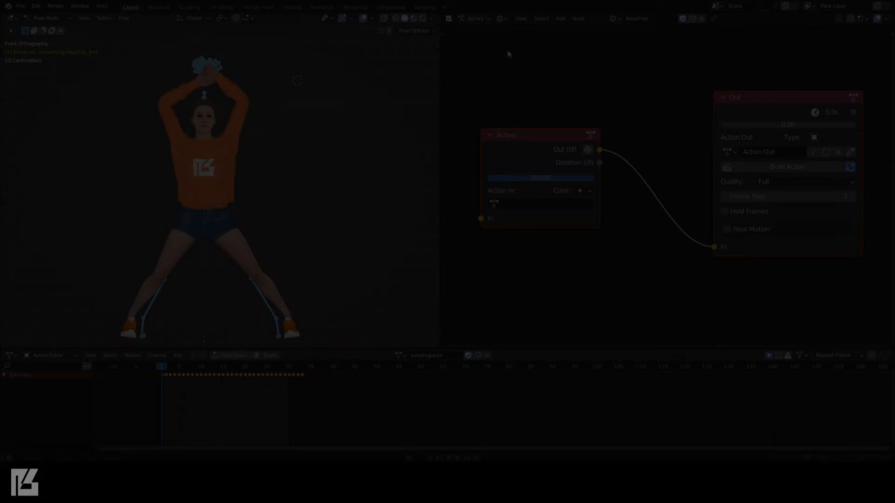
pyautogui.click(475, 18)
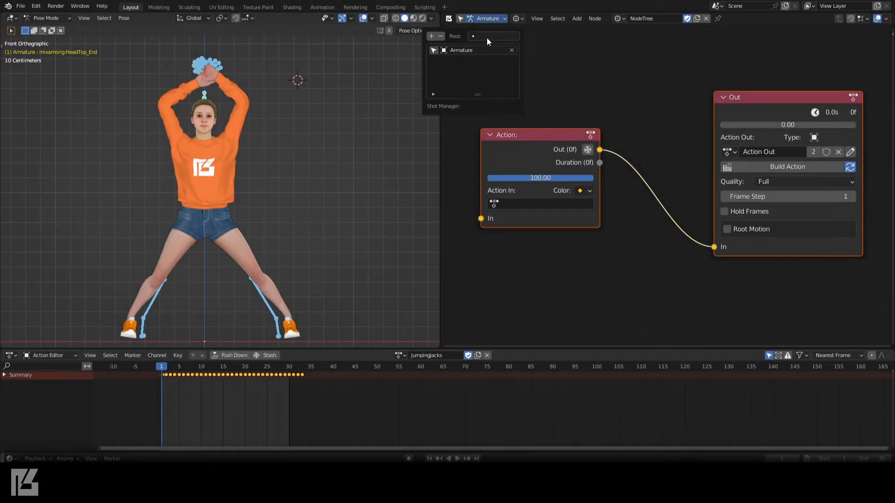
pyautogui.click(494, 37)
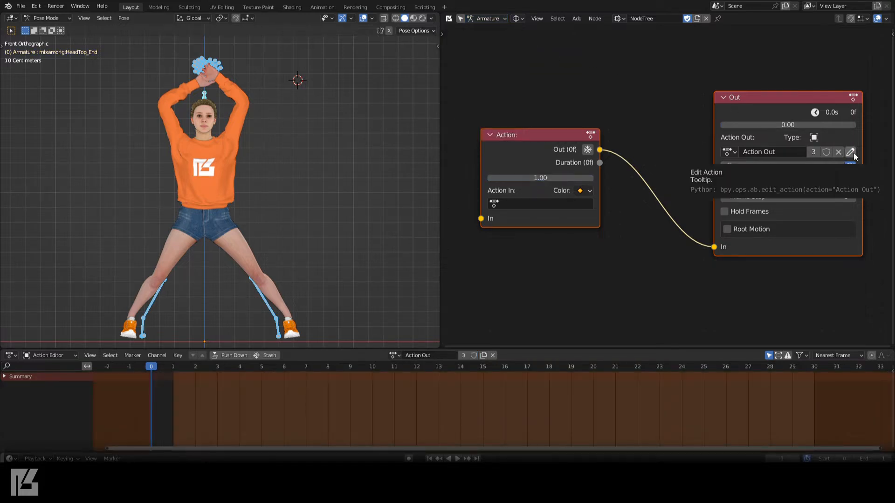
# Set the first Action node to StartJumps and add a second Action node for JumpingJacks.
pyautogui.click(540, 202)
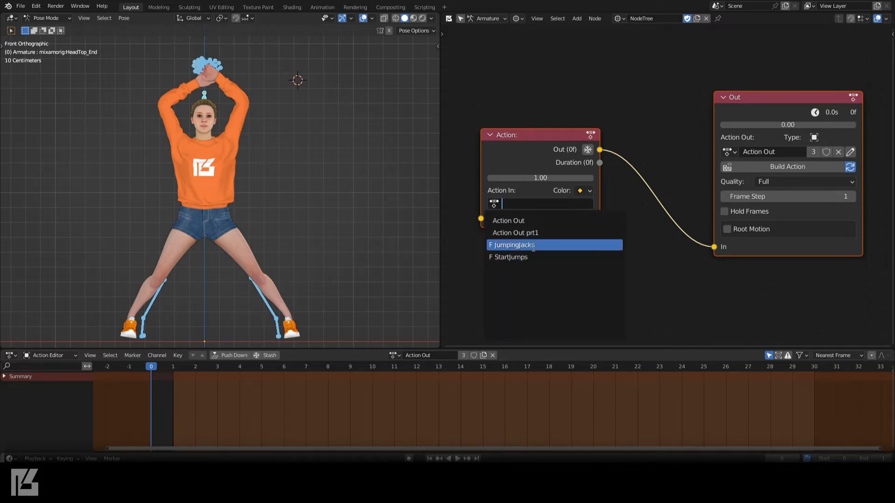
pyautogui.click(511, 257)
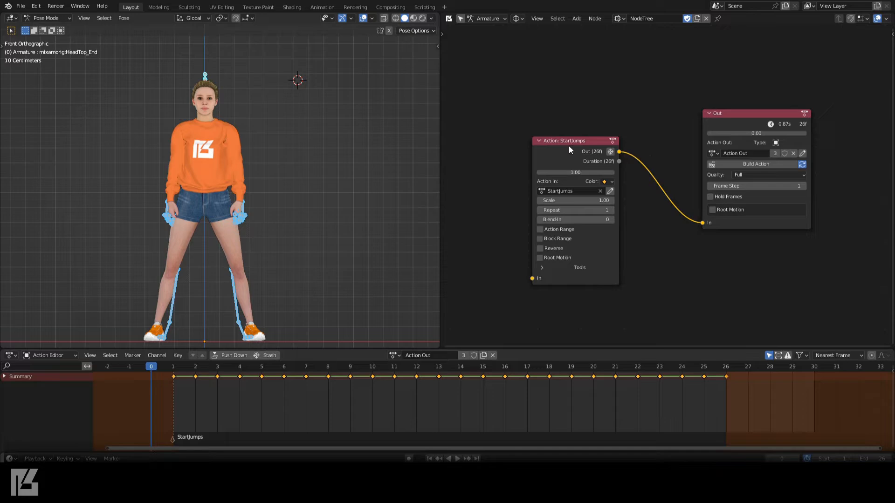
pyautogui.click(576, 18)
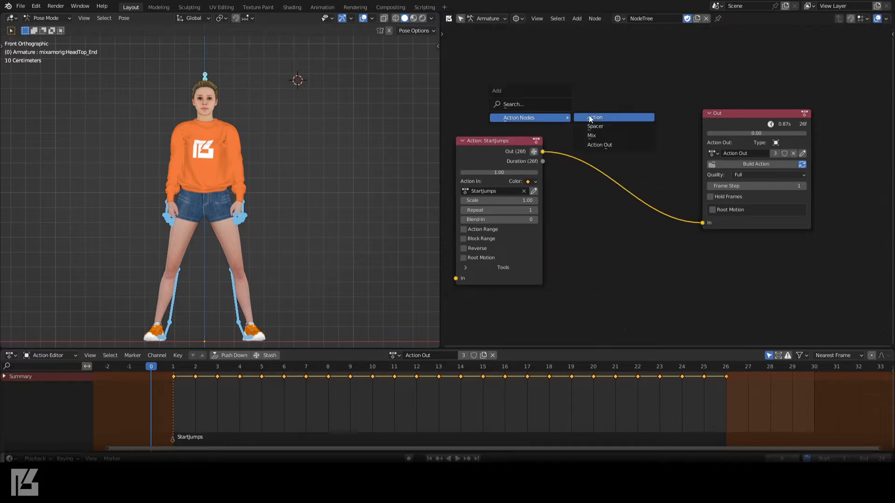
pyautogui.click(595, 117)
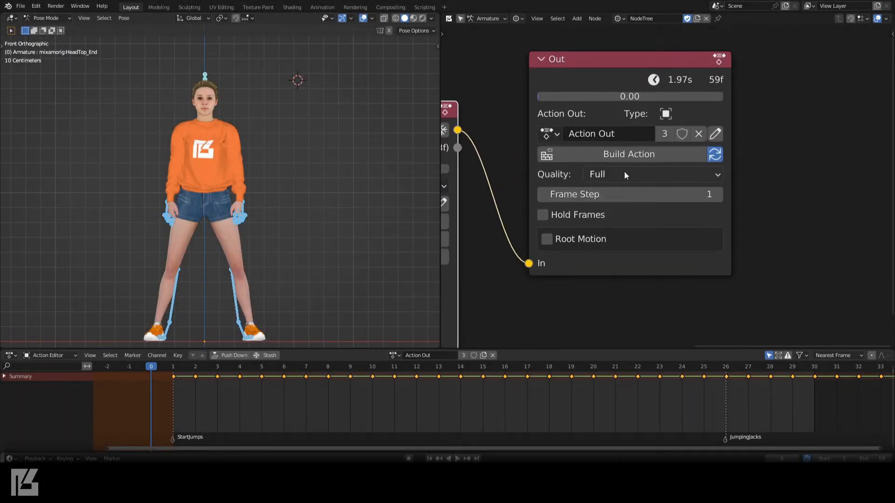
# Set the Out node quality to Draft.
pyautogui.click(650, 175)
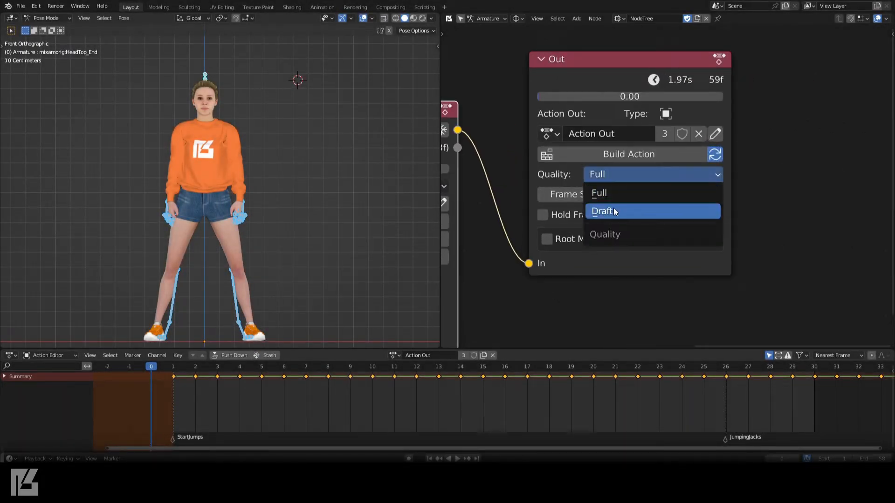
pyautogui.click(603, 211)
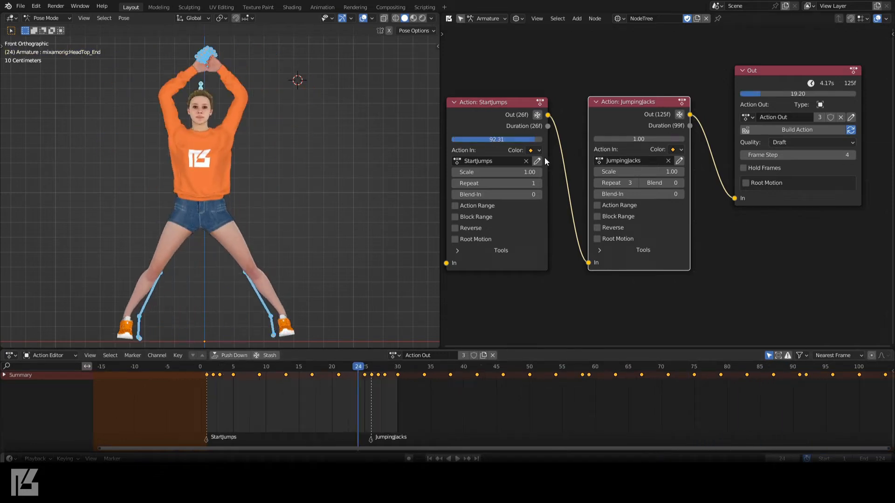
# Change the StartJumps node colour to red.
pyautogui.click(531, 150)
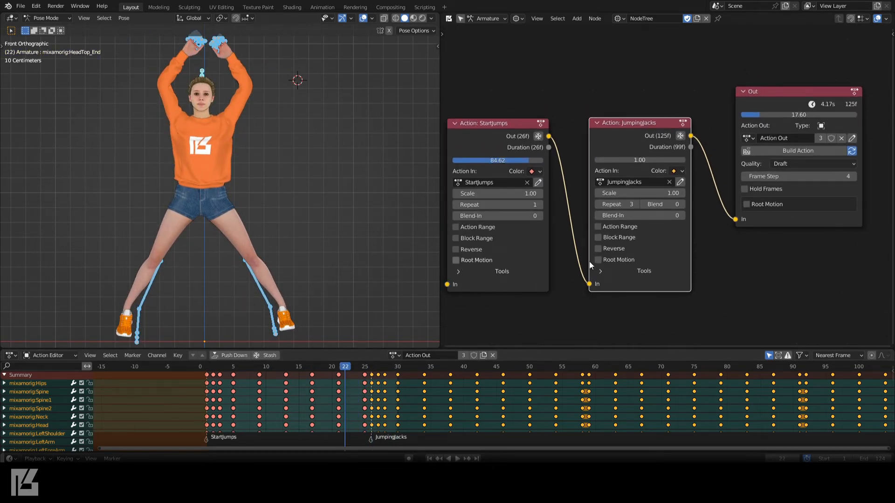
# Enable Root Motion on both action blocks and the Out node, with mixamorig:Hips as root bone.
pyautogui.click(599, 260)
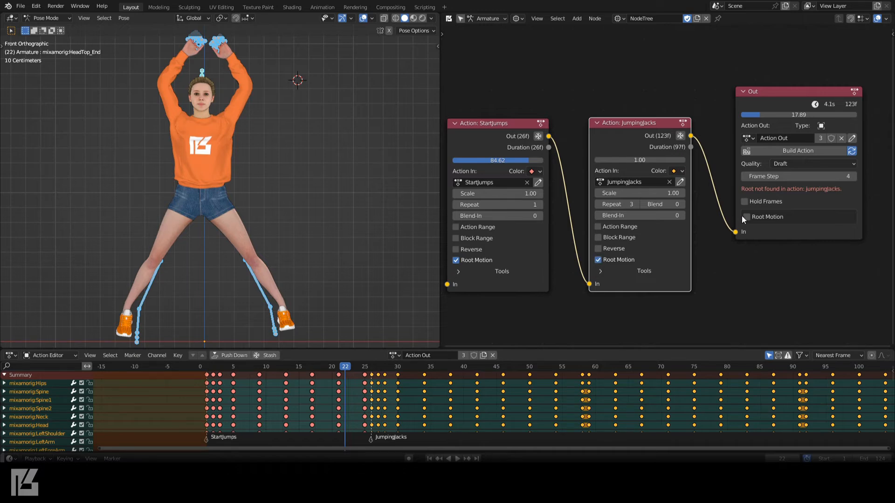
pyautogui.click(746, 215)
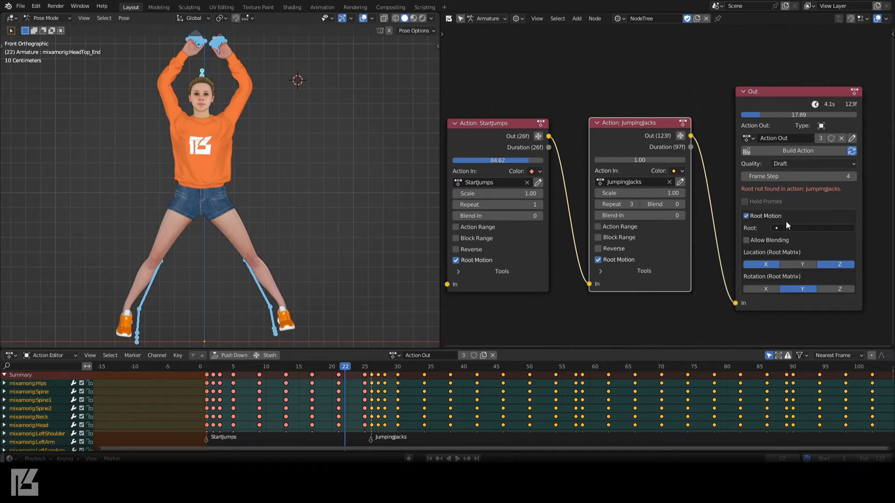
pyautogui.click(810, 228)
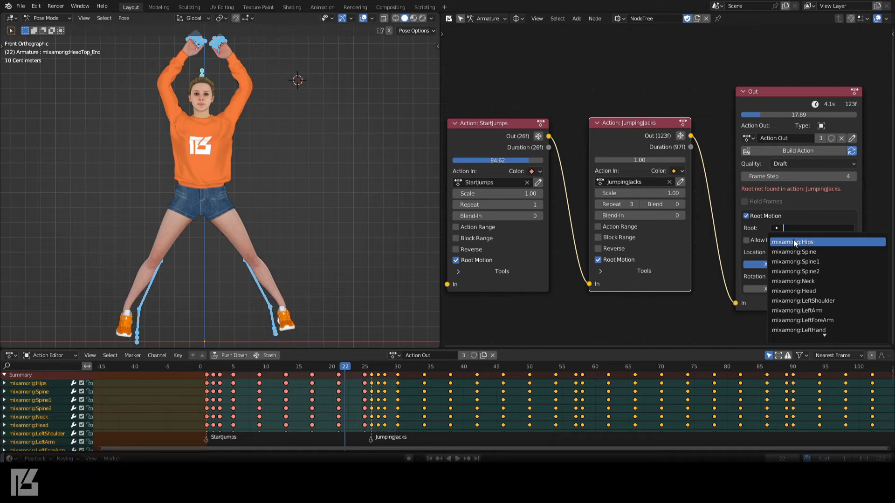
pyautogui.click(792, 241)
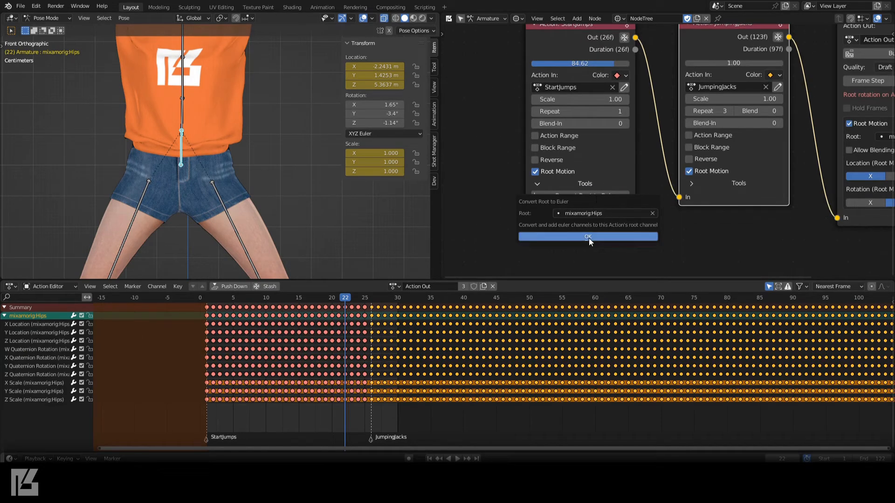
# Confirm converting the Hips root rotation to Euler in the dialog.
pyautogui.click(587, 235)
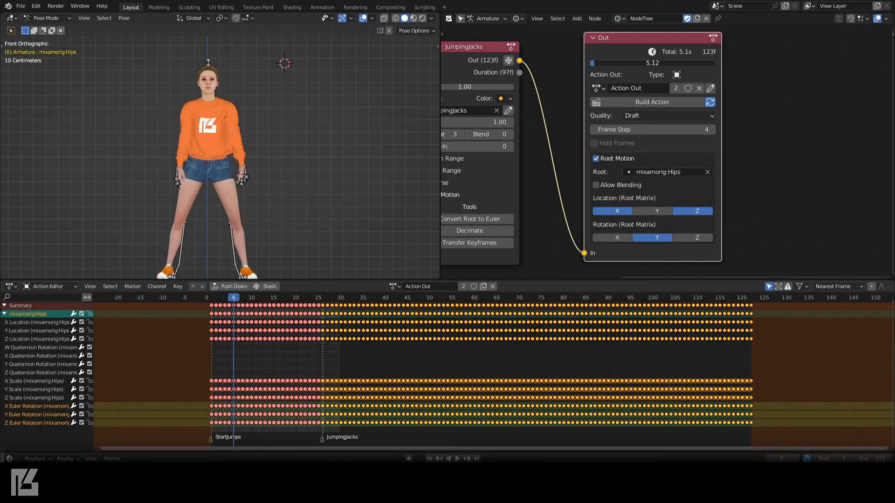
# Play back the combined root-motion action in the timeline.
pyautogui.click(314, 298)
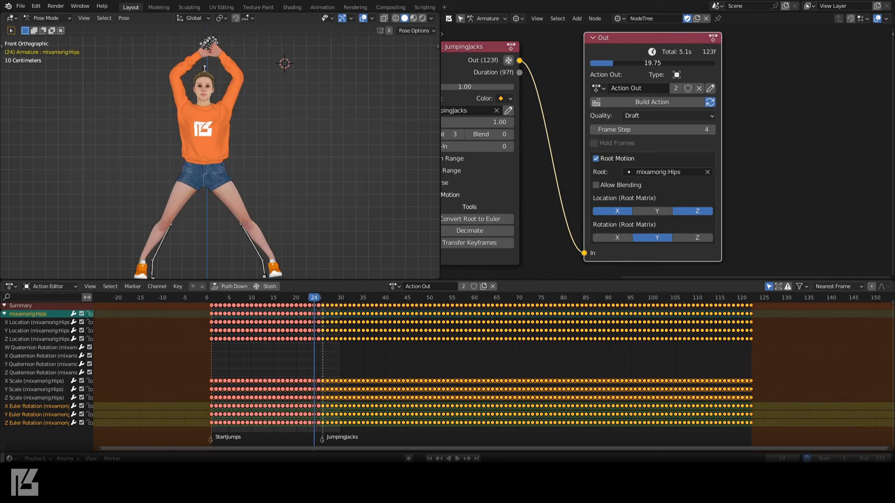